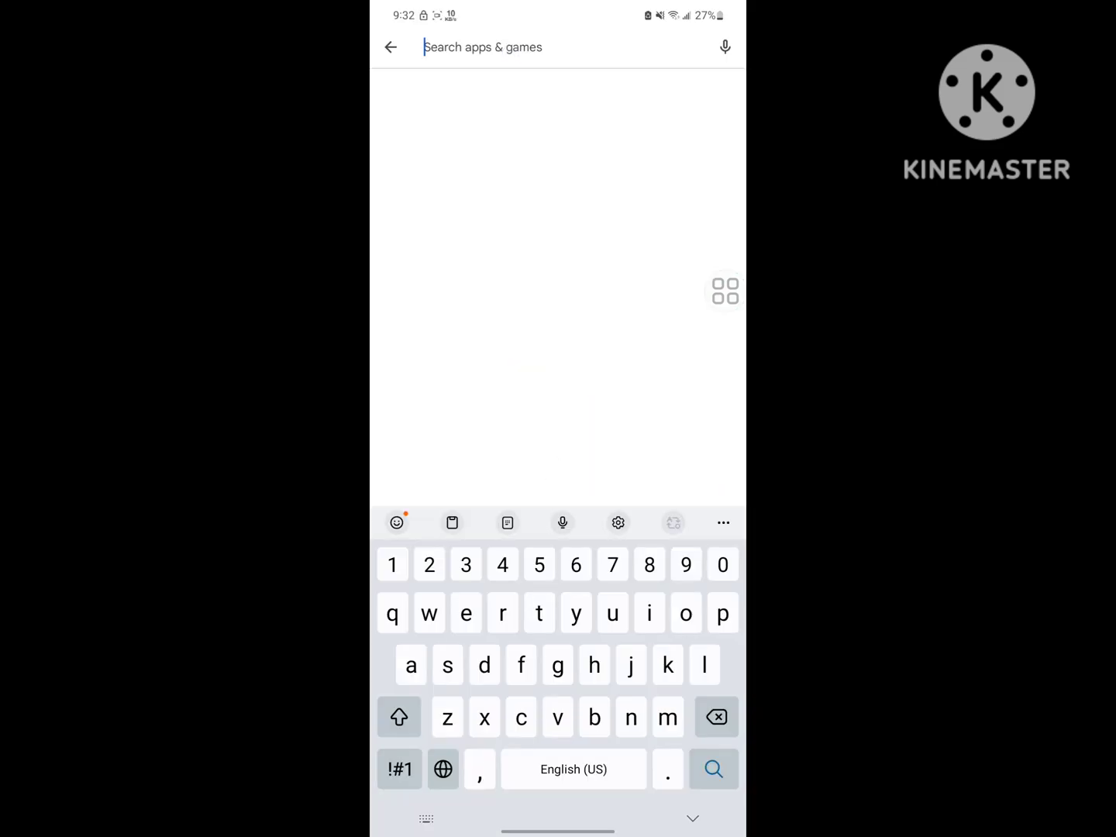
Search 'messenger' and uninstall Messenger (Beta), confirming the removal
type("messenger")
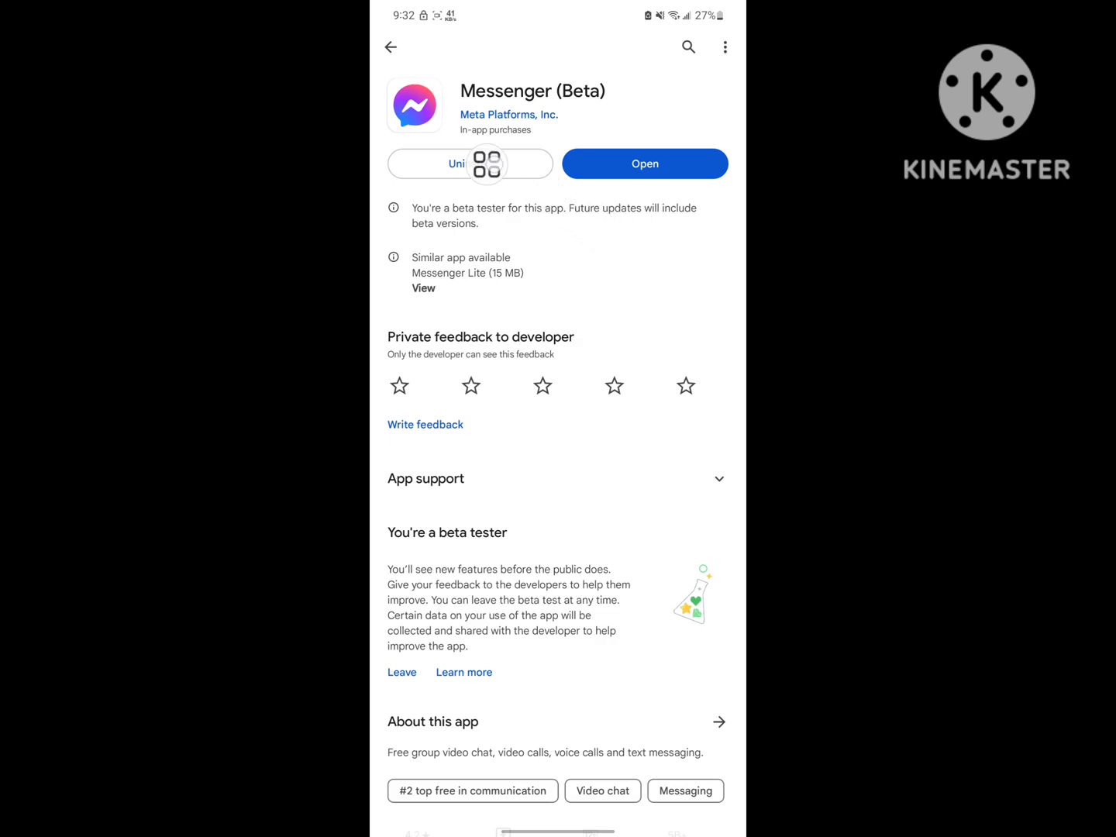
left_click(469, 164)
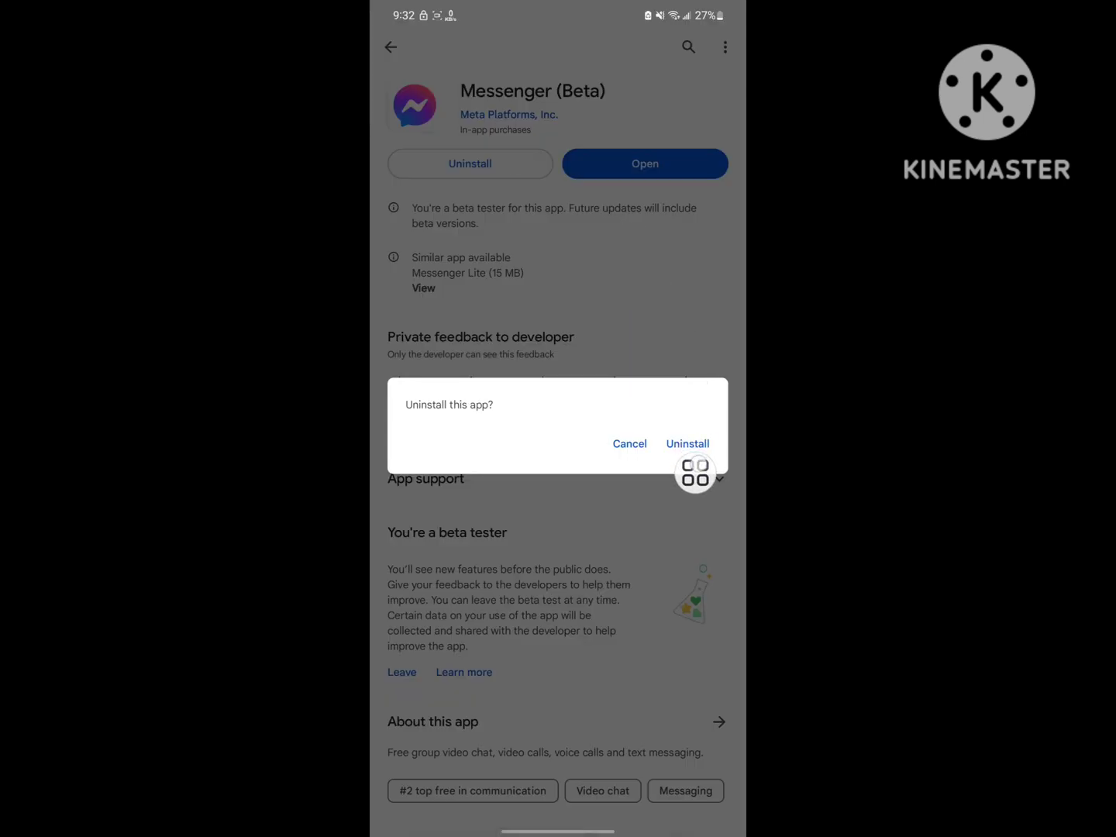
left_click(686, 443)
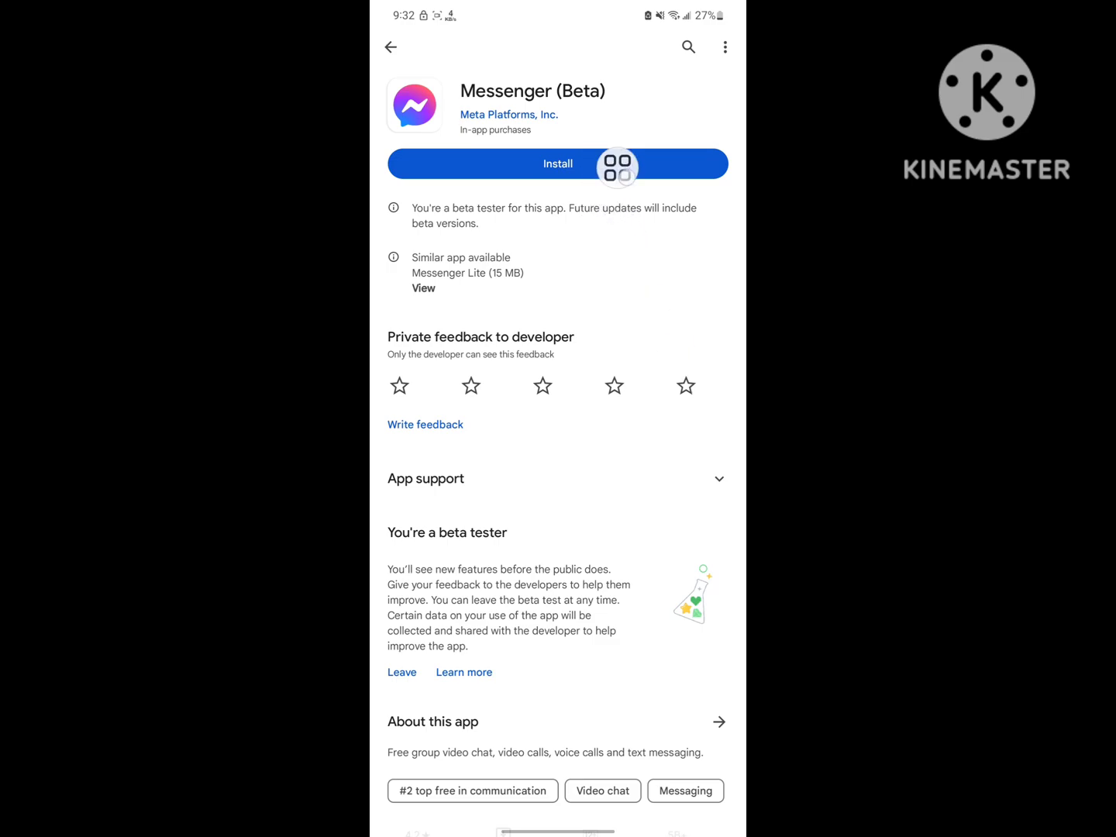
Reinstall Messenger (Beta) from its store page
left_click(558, 164)
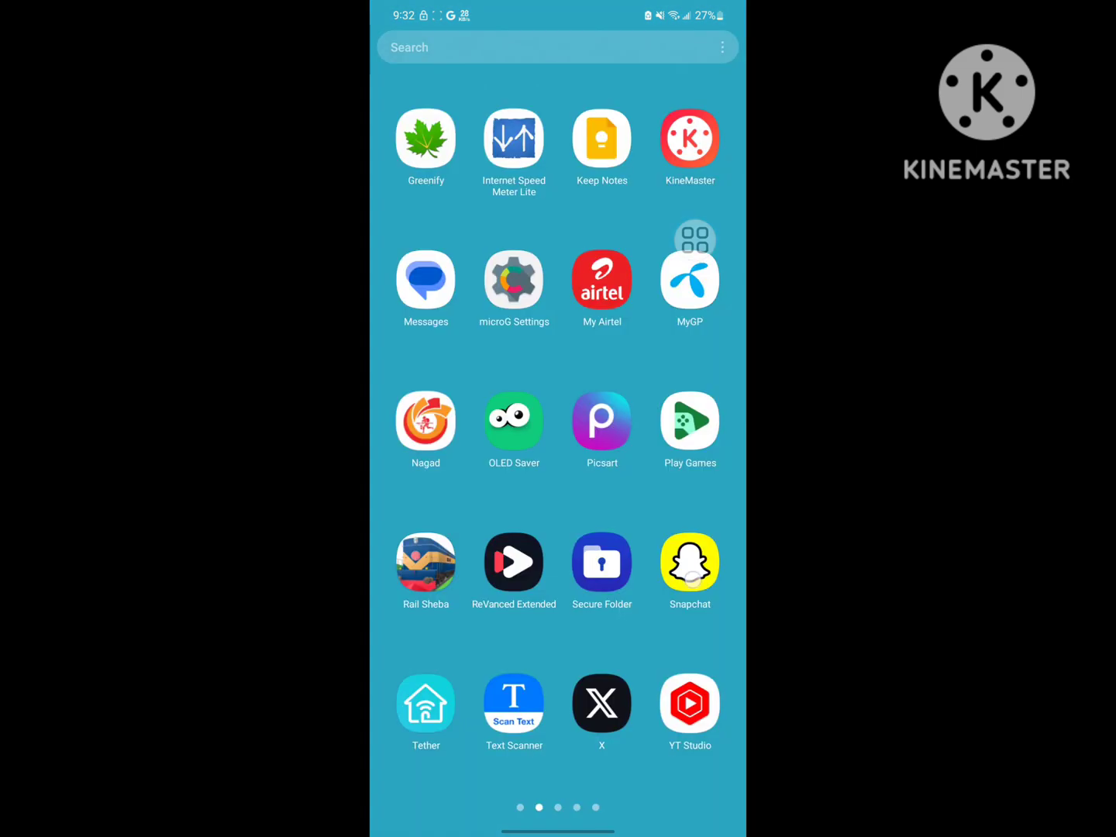
Swipe through the app drawer to reach and launch Messenger
scroll("left", 3)
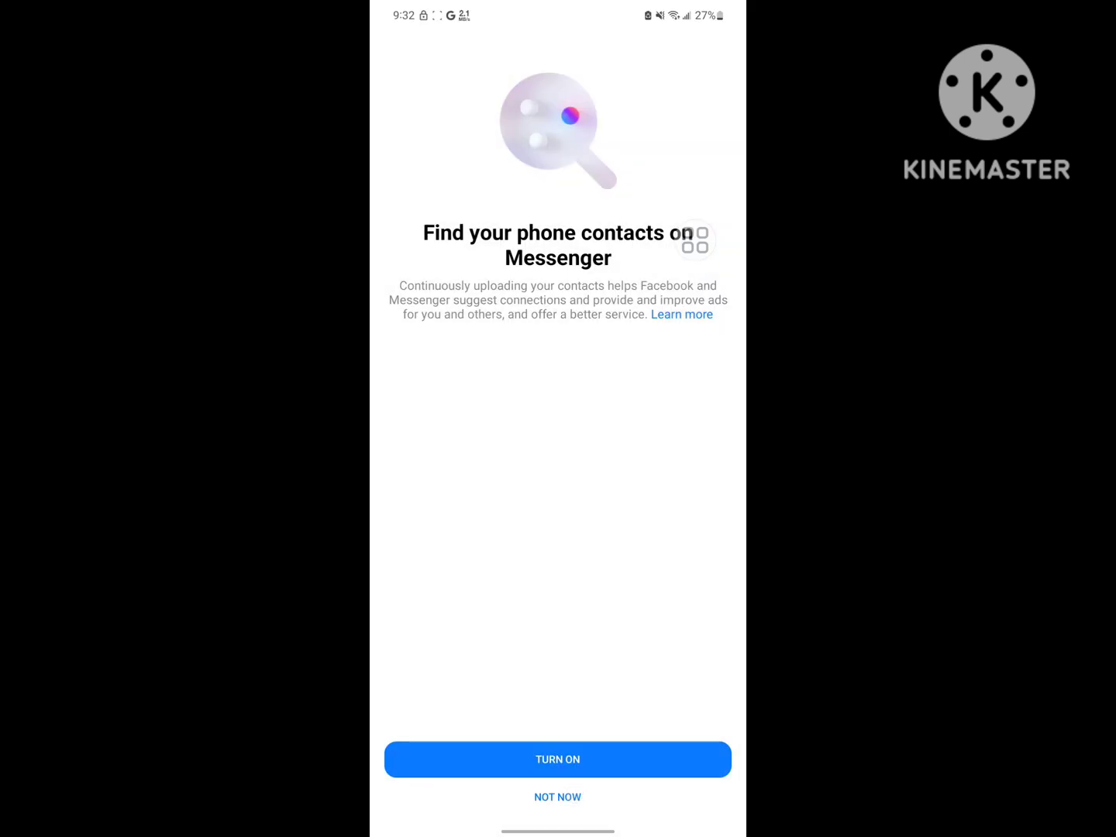
Decline the 'Find your phone contacts' prompt with Not Now to reach Chats
left_click(558, 796)
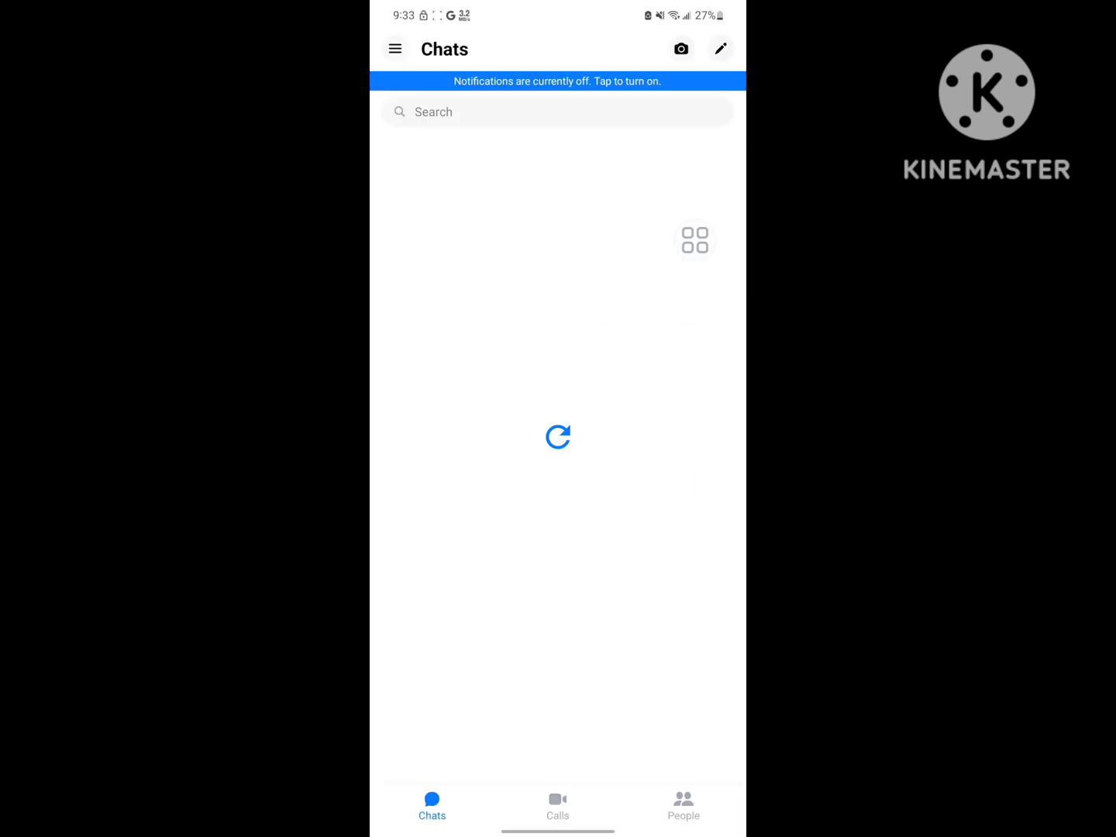